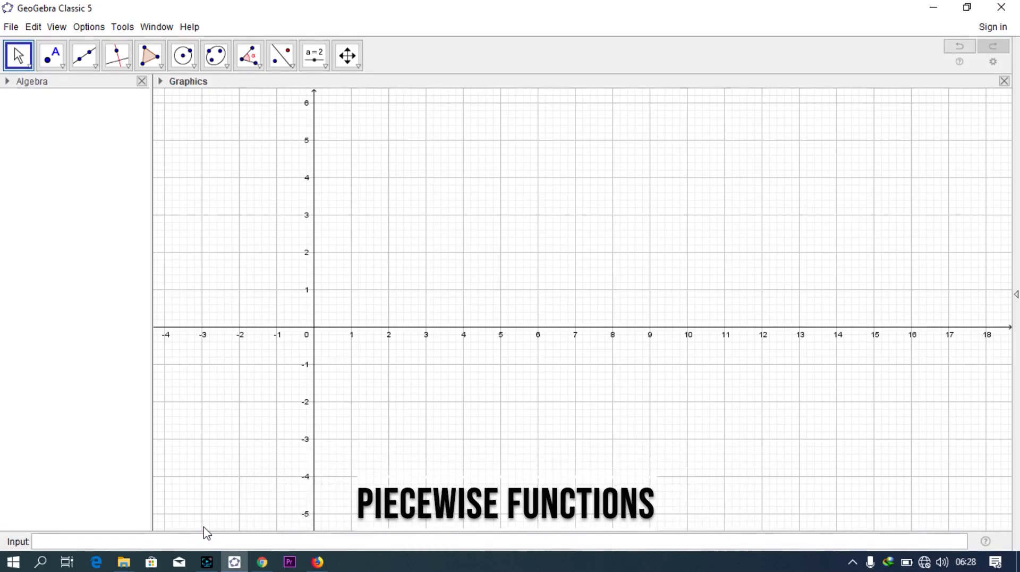
# Begin an If command in the input bar to show its syntax suggestions.
pyautogui.click(85, 541)
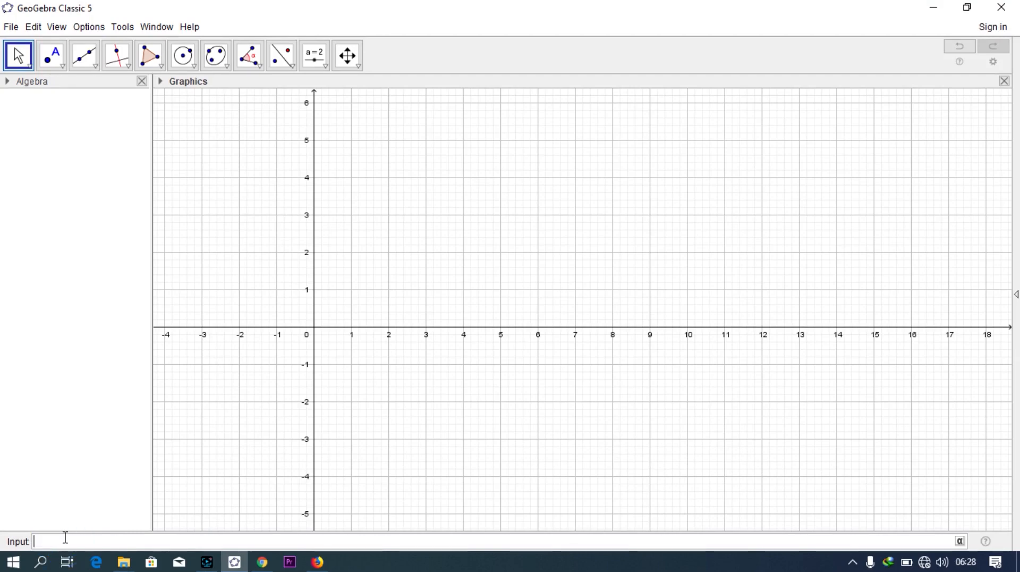
pyautogui.write('If')
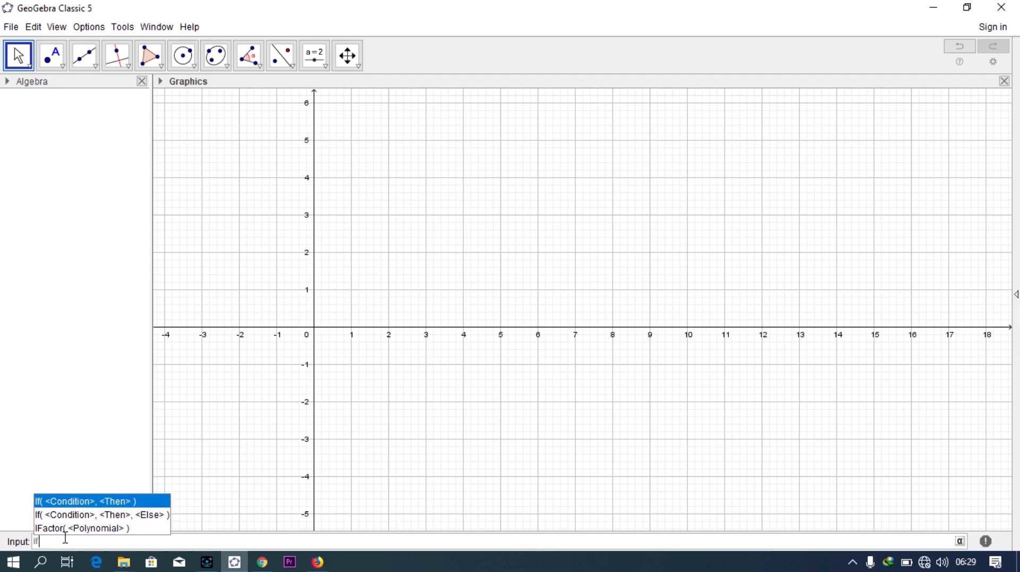
pyautogui.moveTo(77, 507)
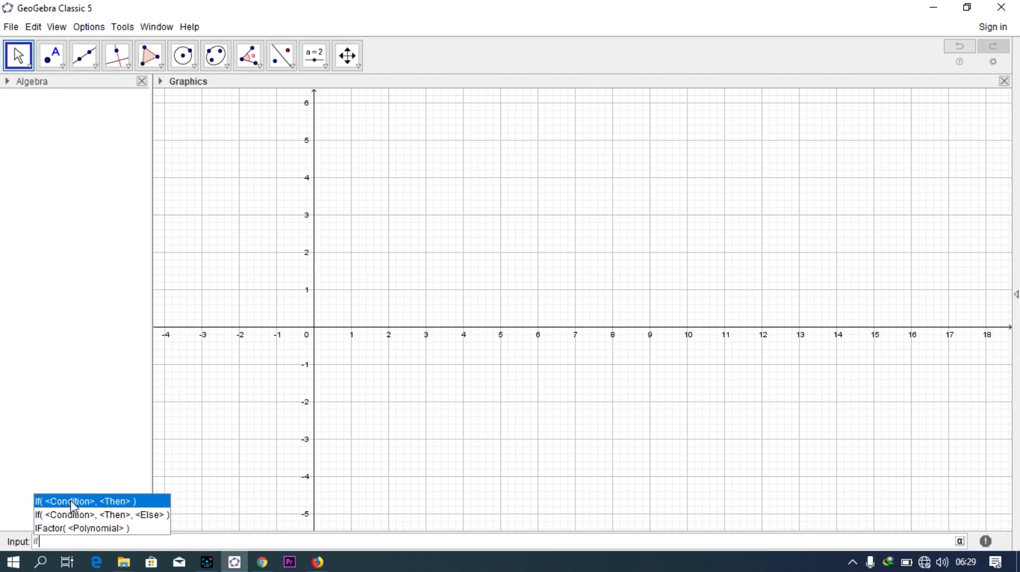
pyautogui.moveTo(112, 506)
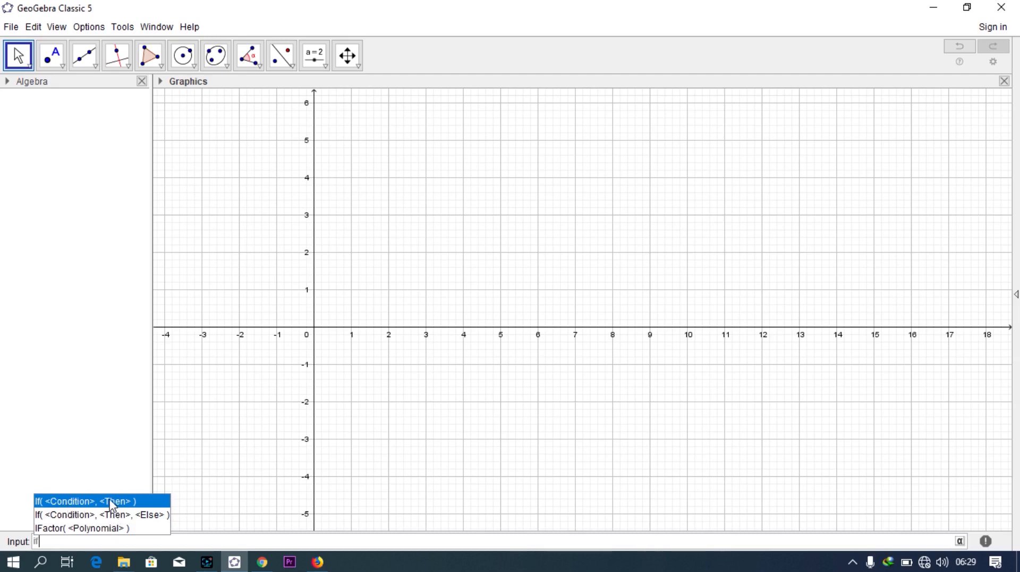
pyautogui.moveTo(116, 512)
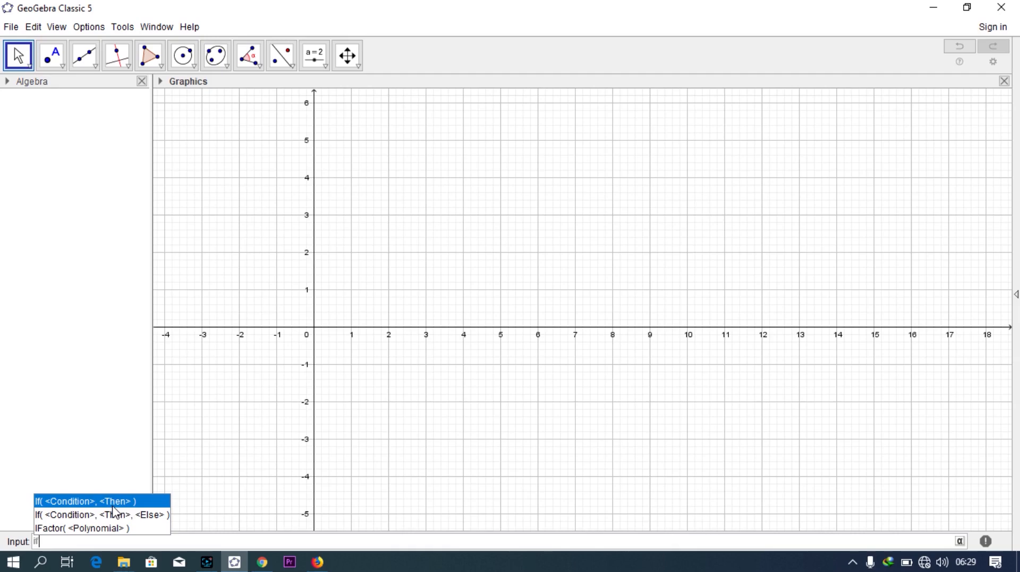
pyautogui.moveTo(82, 514)
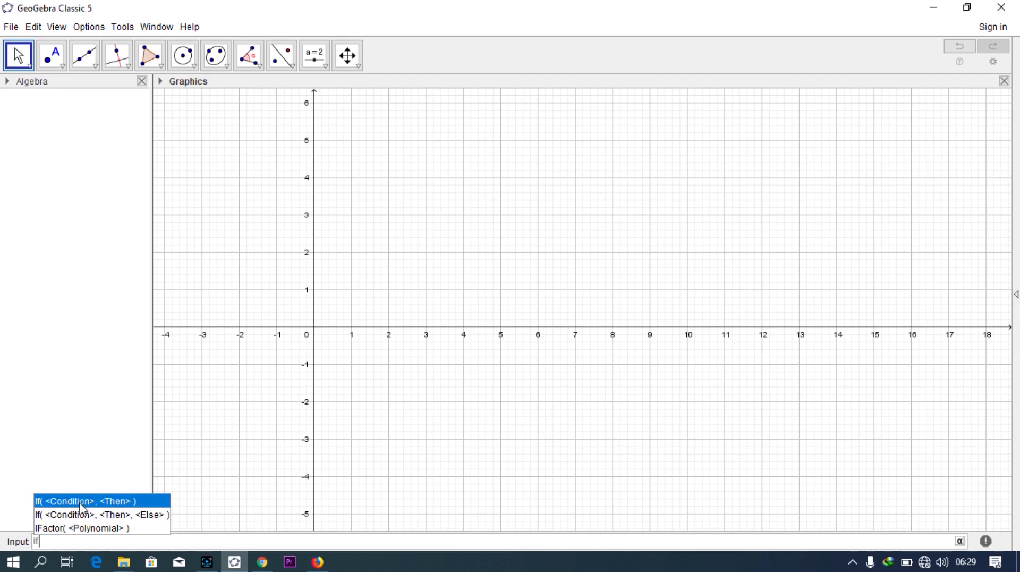
# Create f(x) = If(x<-2, x+2, x>=-2, x²) from the If(<Condition>, <Then>) template.
pyautogui.click(86, 500)
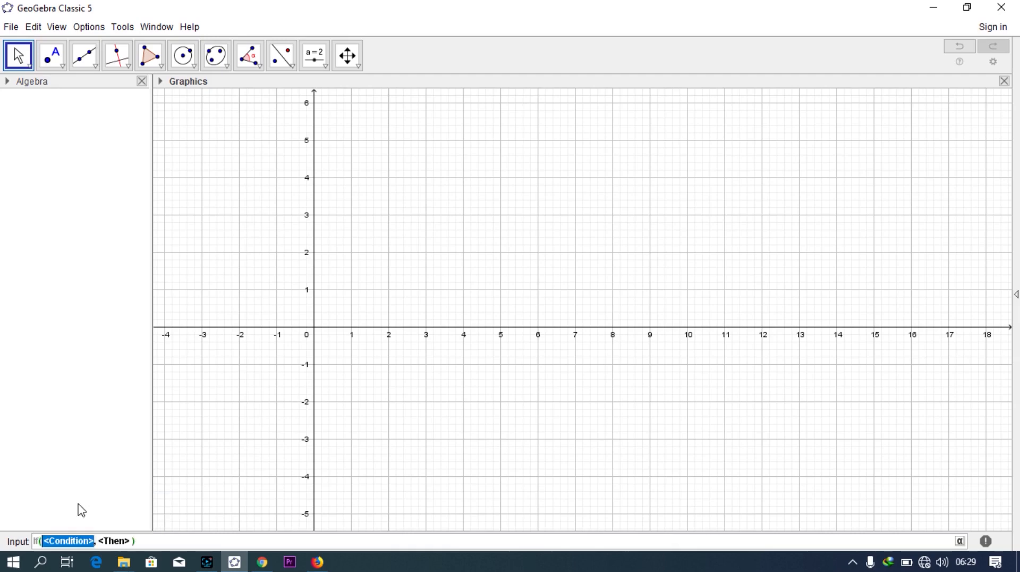
pyautogui.write('x')
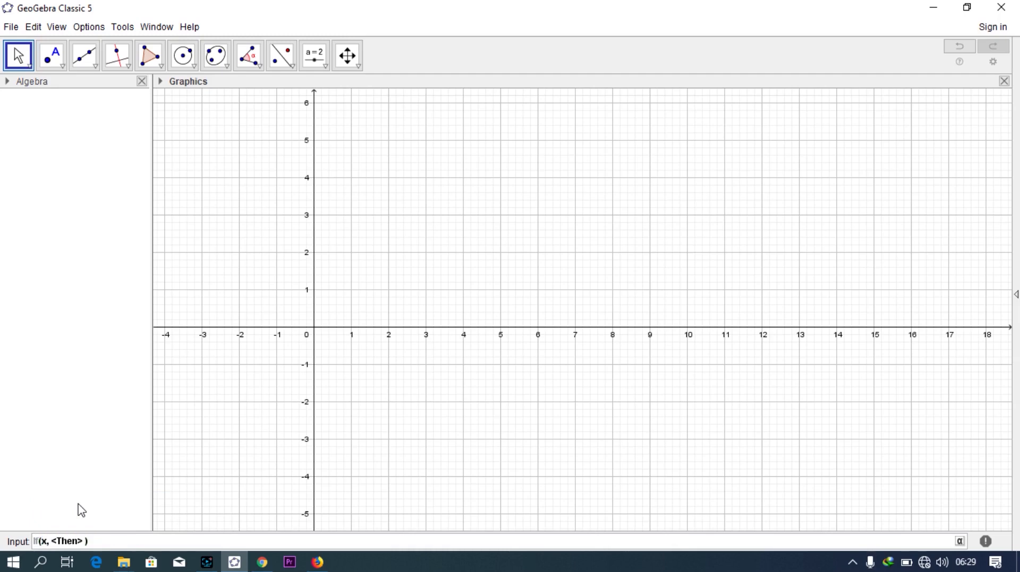
pyautogui.write('<')
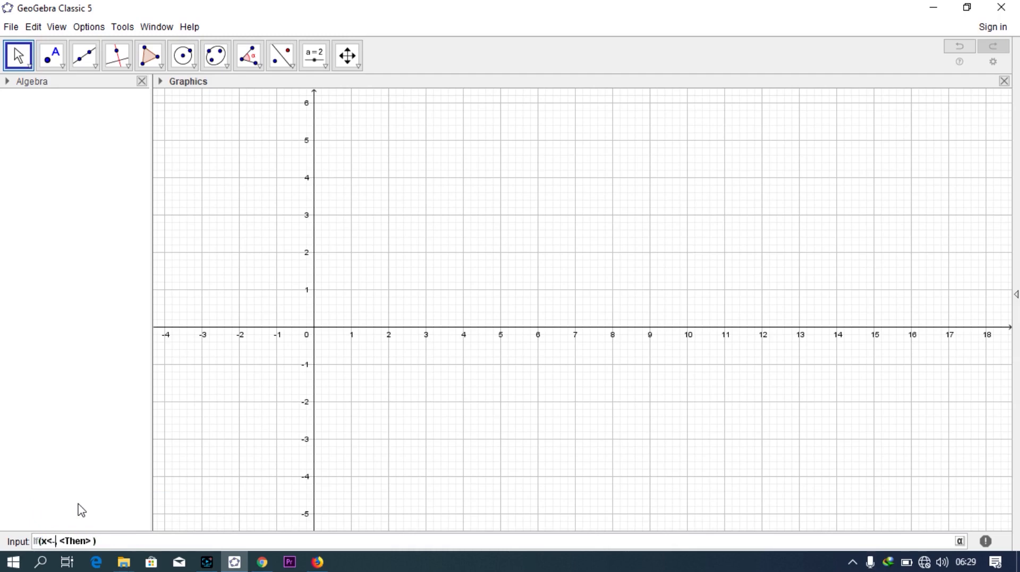
pyautogui.write('-2,')
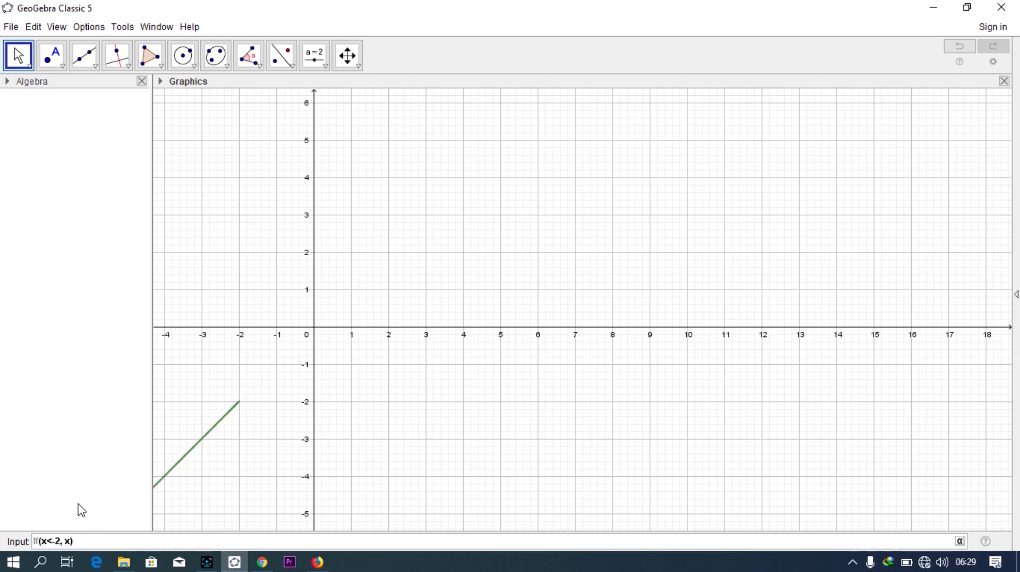
pyautogui.write('-2')
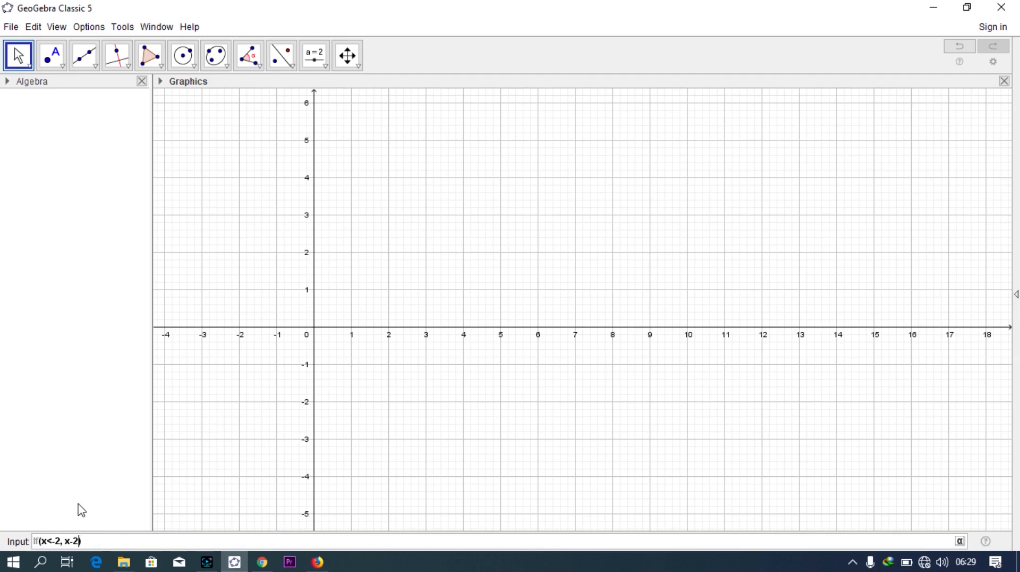
pyautogui.press('Backspace')
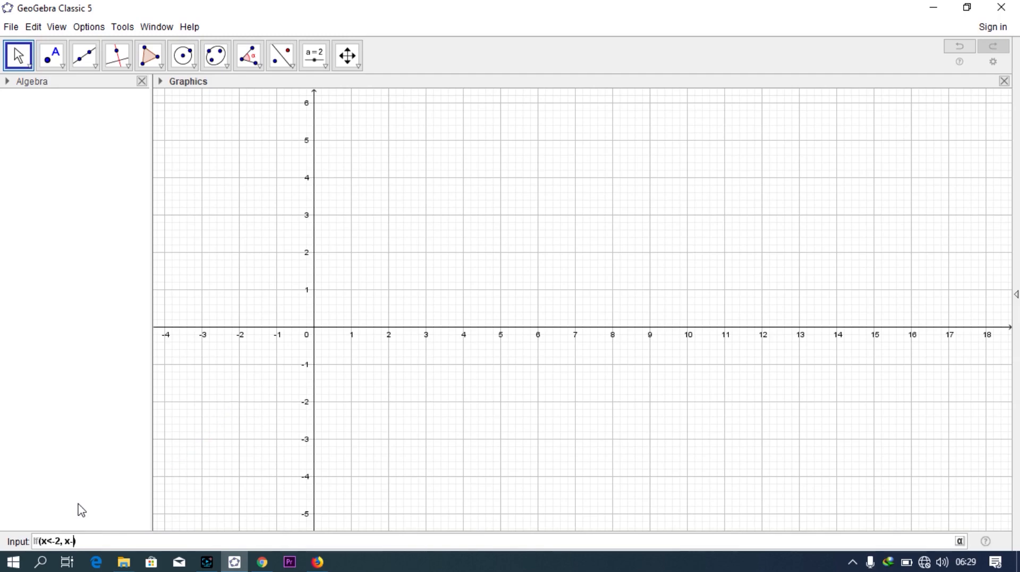
pyautogui.write('+2)')
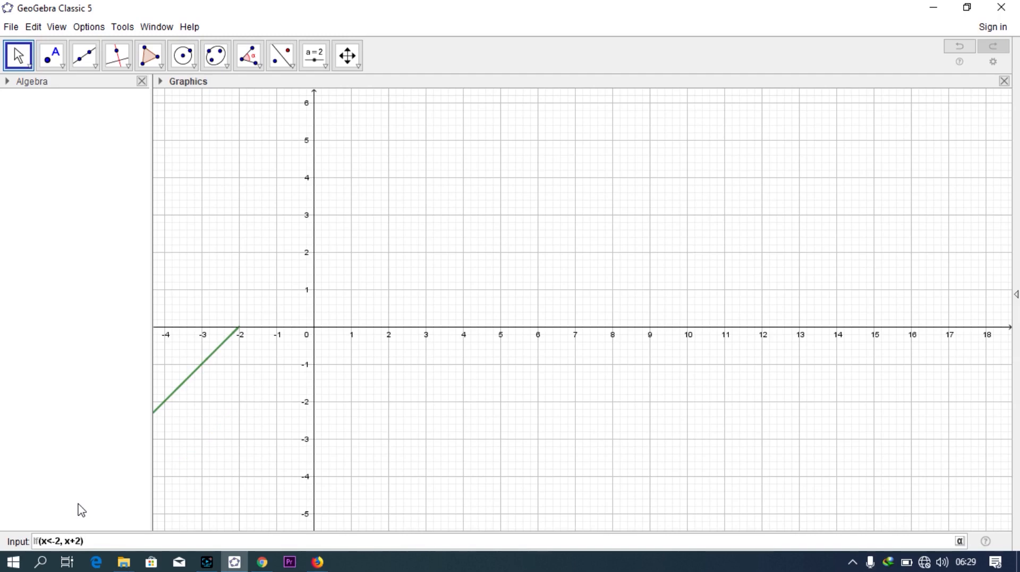
pyautogui.write(',')
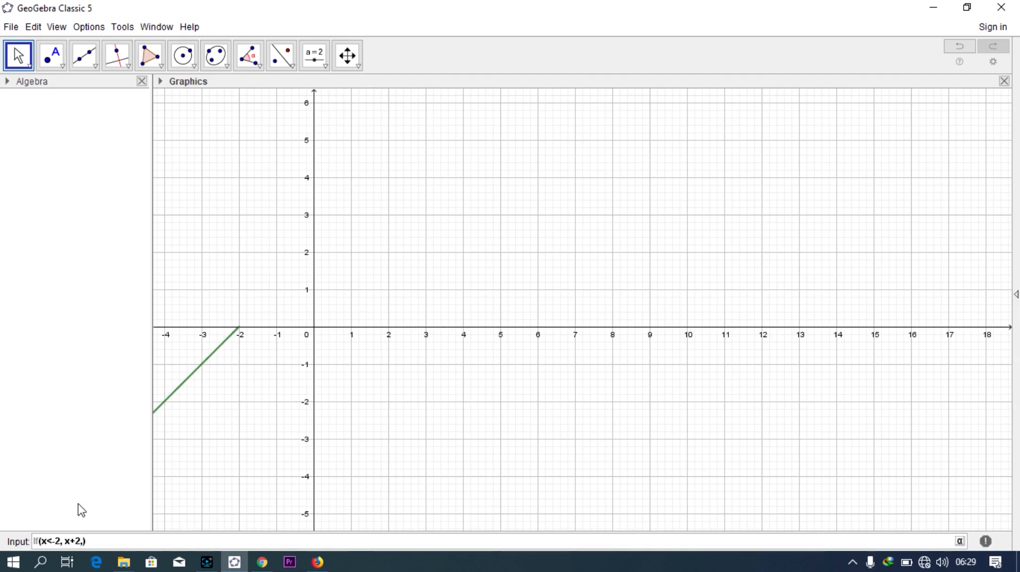
pyautogui.write('x')
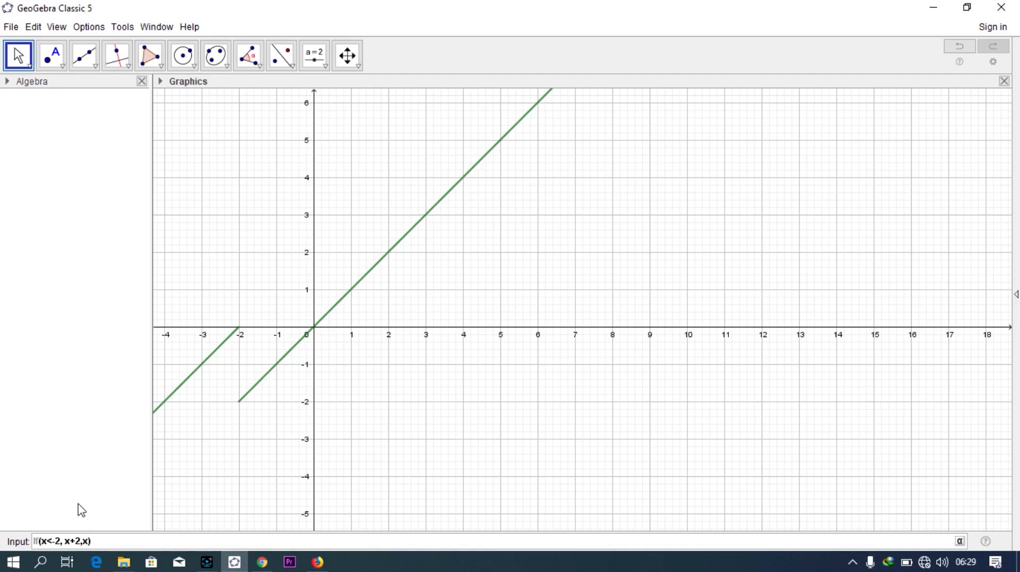
pyautogui.write('>=2,')
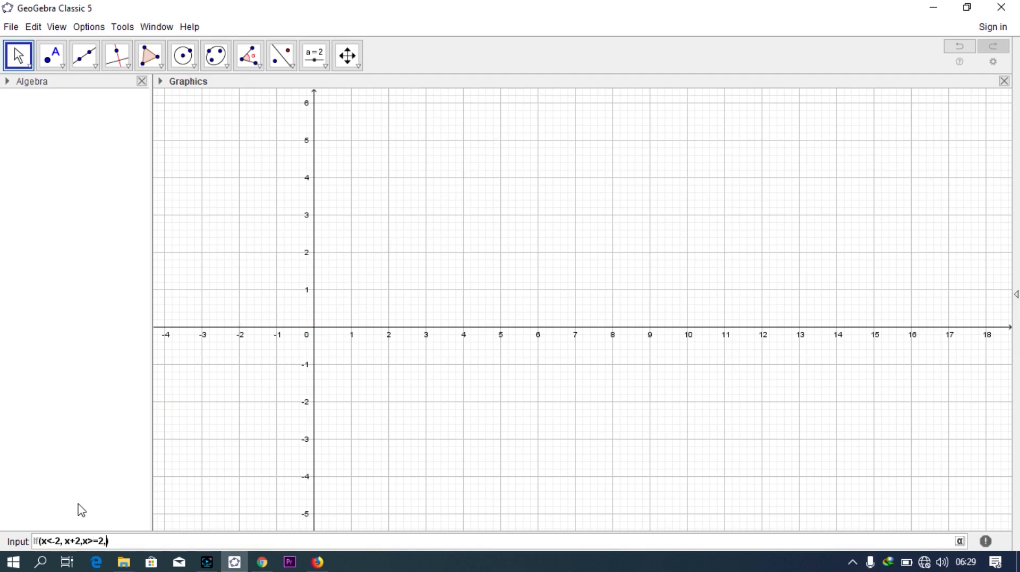
pyautogui.write('x²')
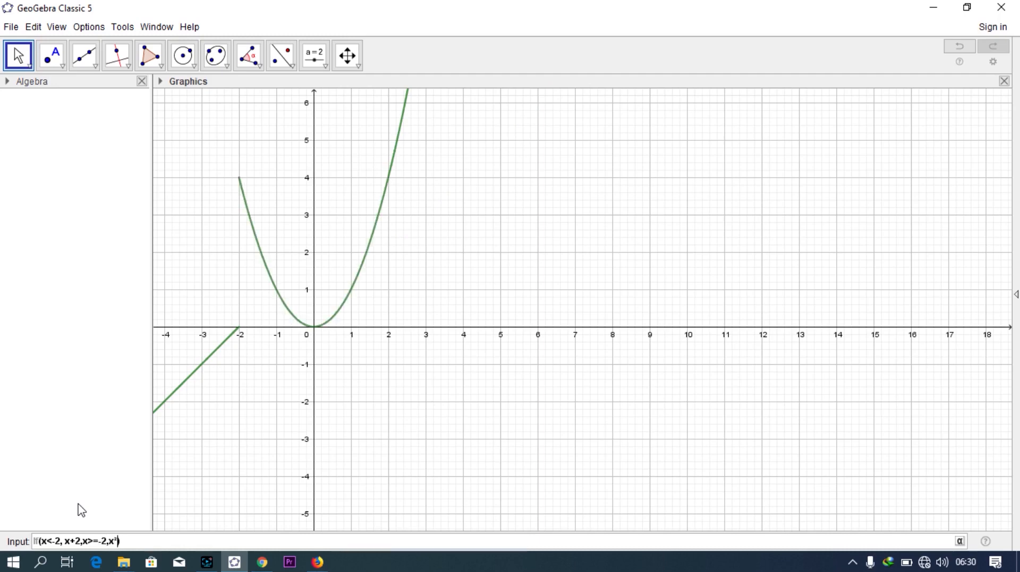
pyautogui.press('Return')
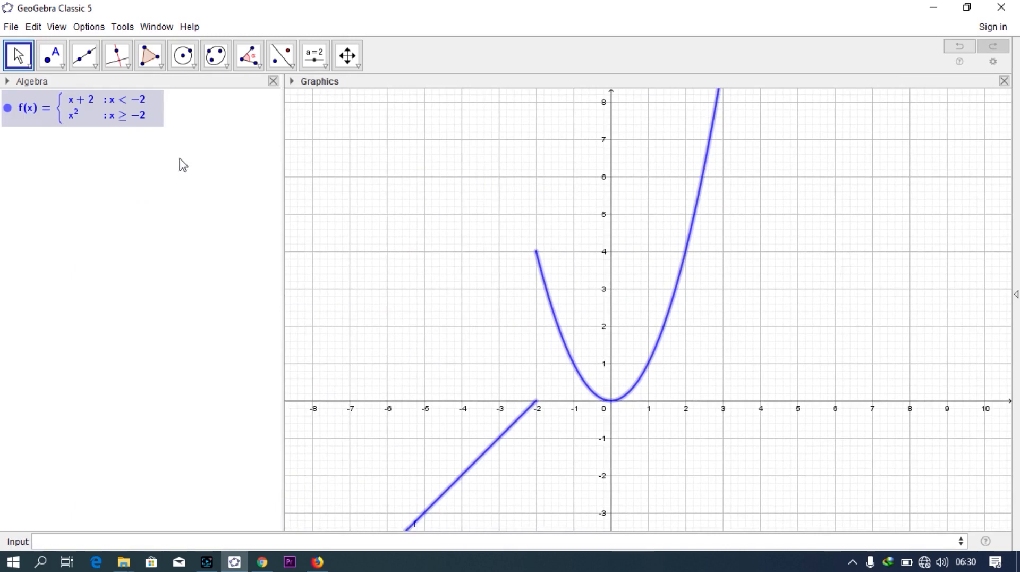
pyautogui.moveTo(126, 108)
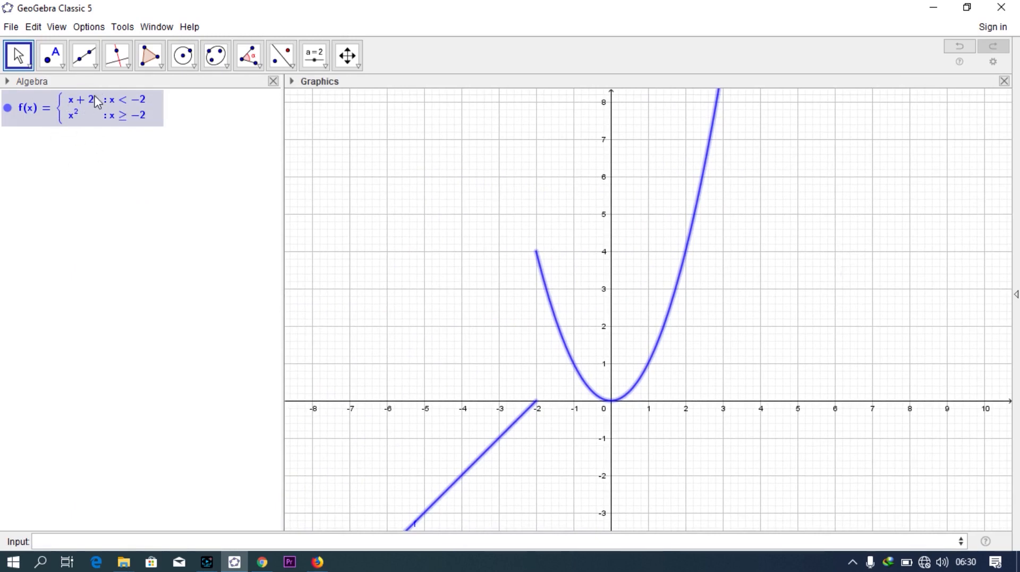
pyautogui.moveTo(95, 119)
pyautogui.write('If(')
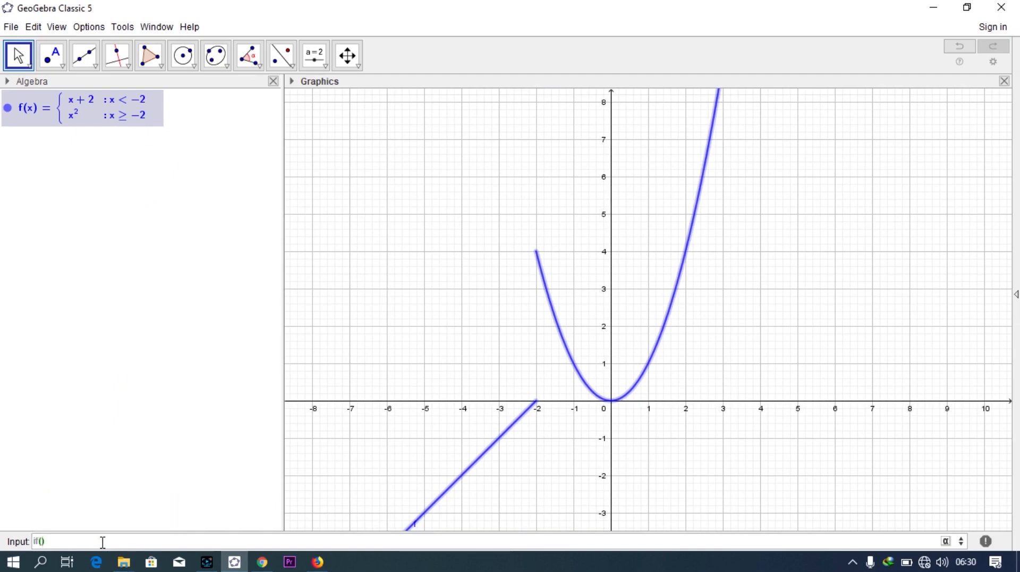
# Enter the first two pieces of g: x for x<-1 and x² for -1≤x≤2.
pyautogui.write('x')
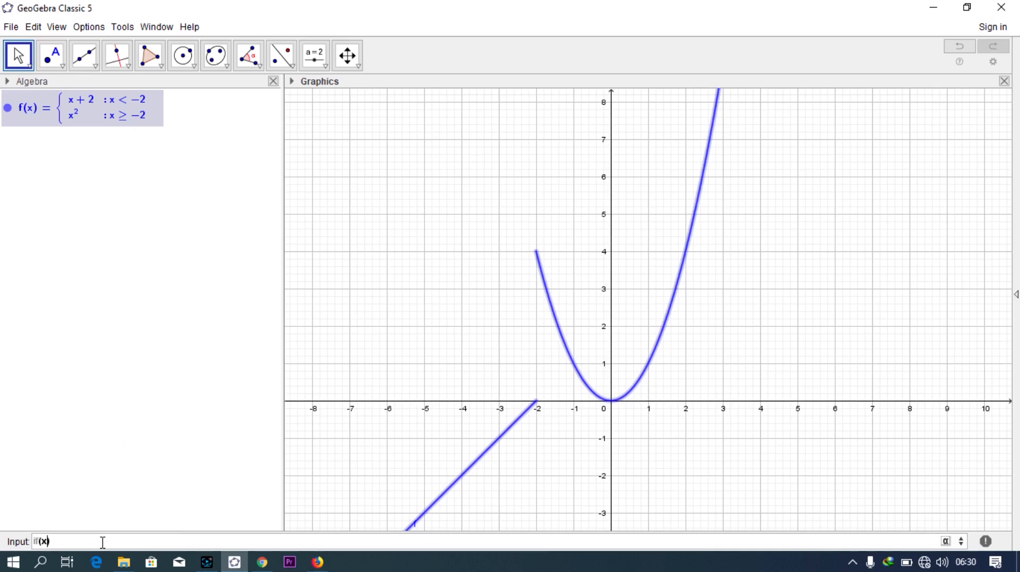
pyautogui.write('<')
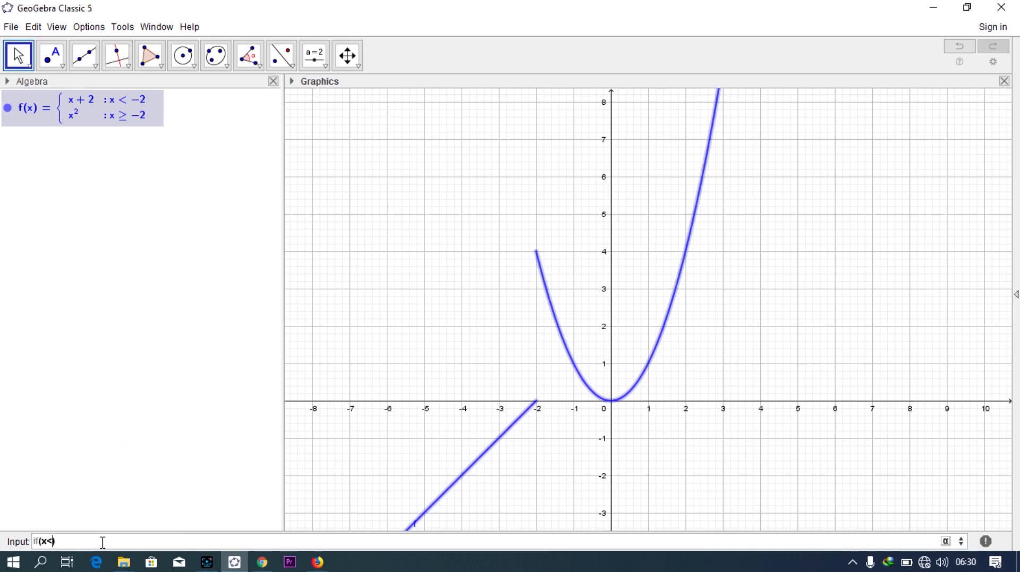
pyautogui.write('-1,')
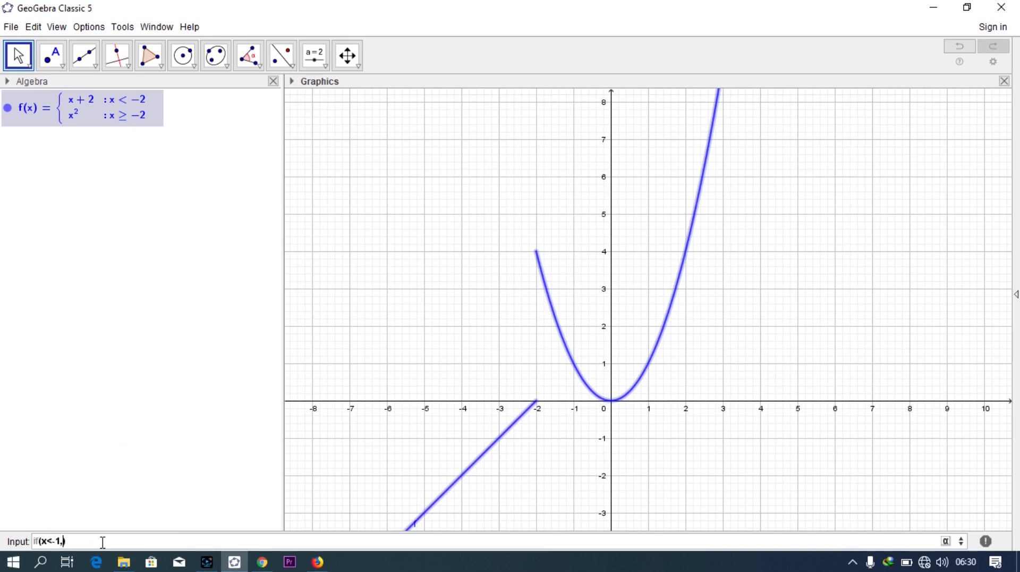
pyautogui.write('x,')
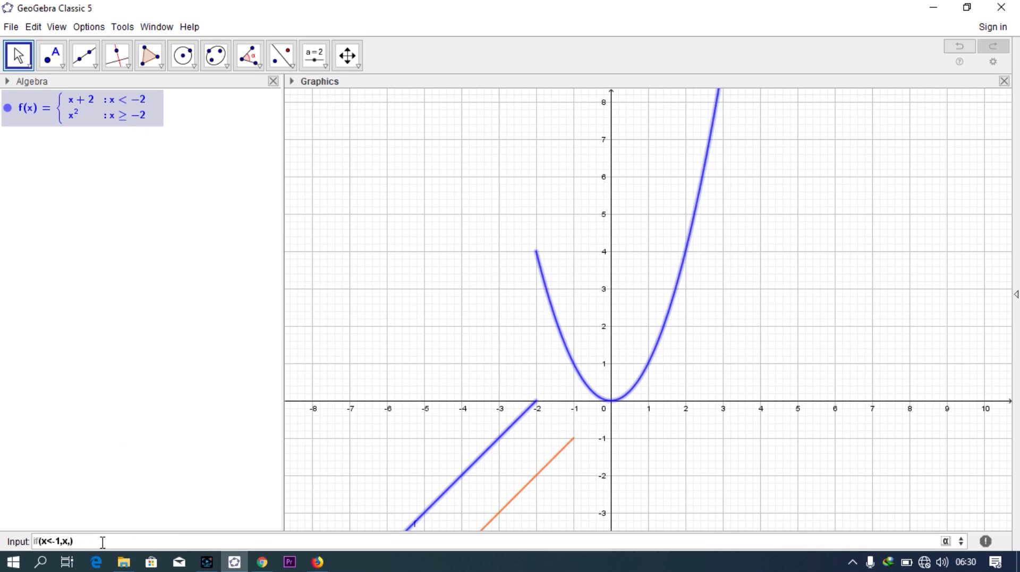
pyautogui.write('-1')
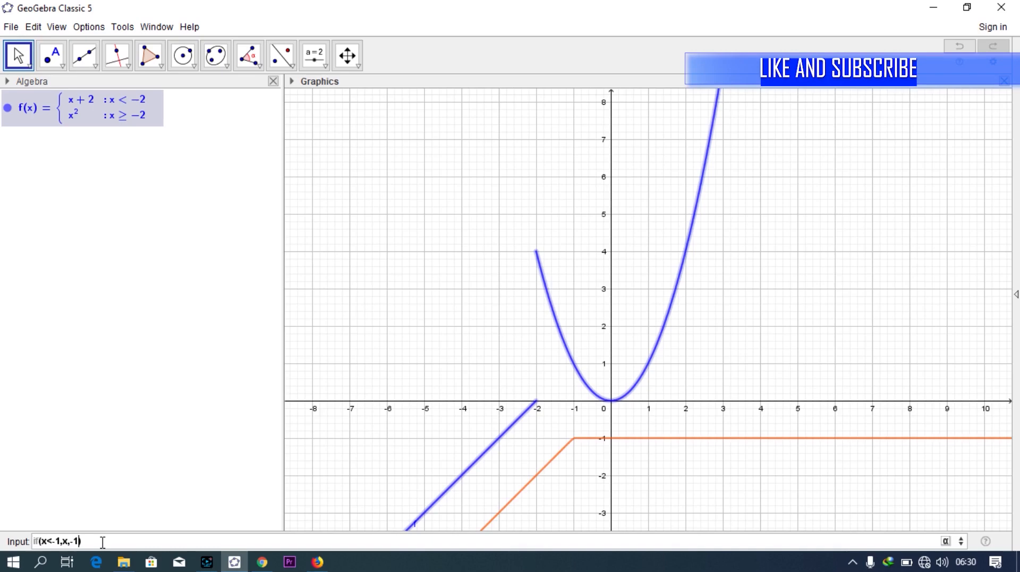
pyautogui.write('<=x<2')
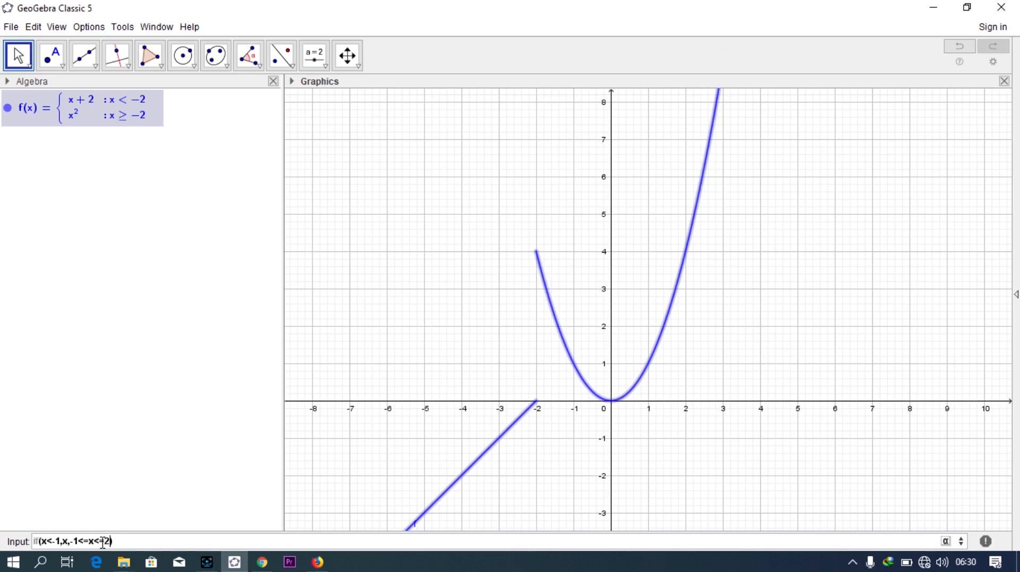
pyautogui.write(',X')
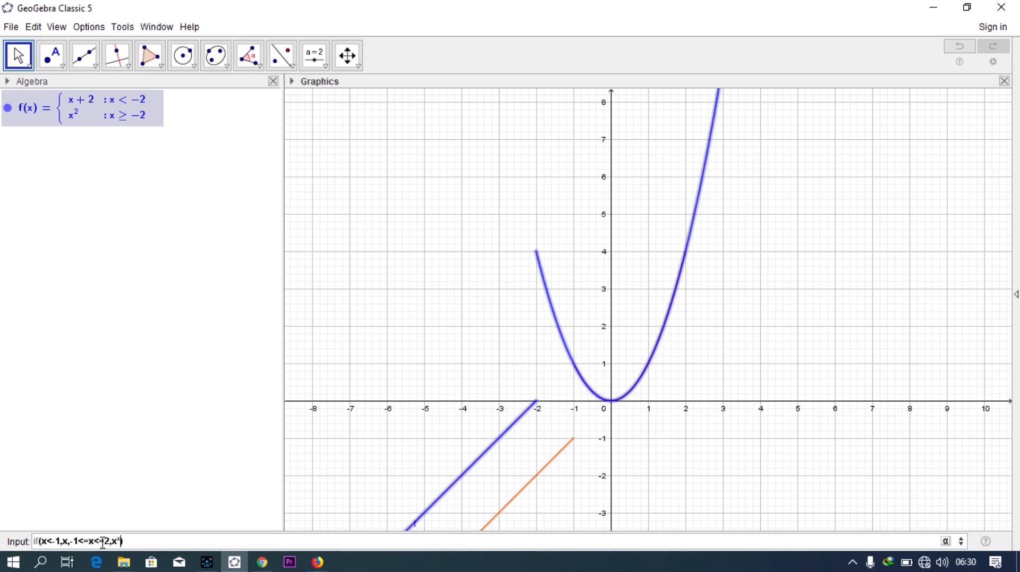
pyautogui.write(',')
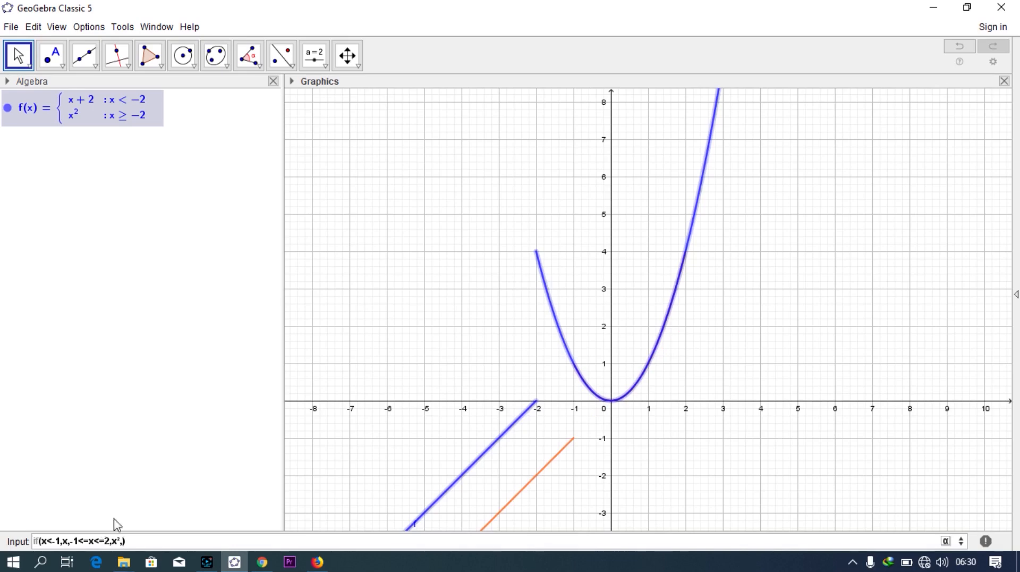
# Add the third piece 6 for x>2 and confirm to create g(x).
pyautogui.write('x)')
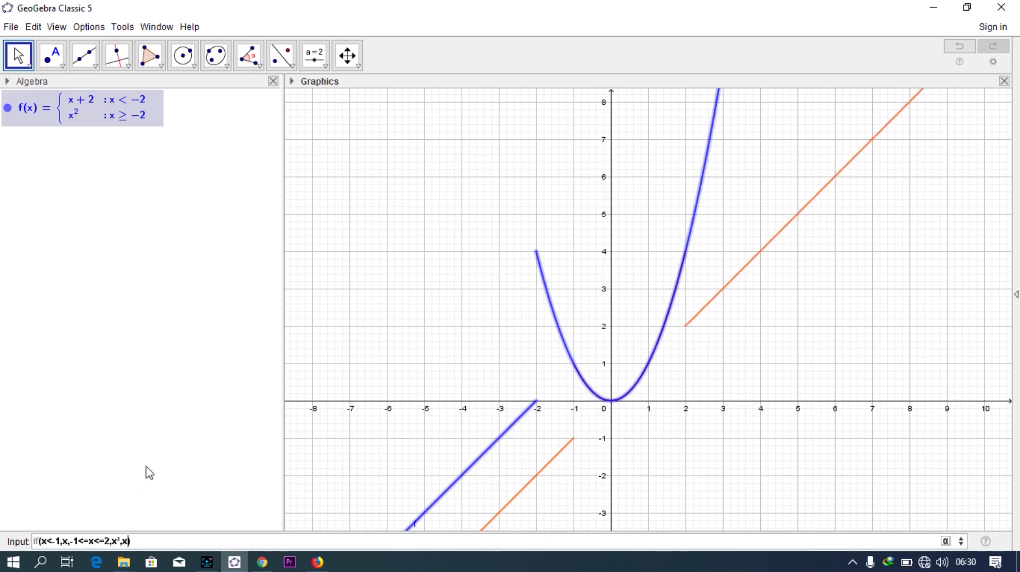
pyautogui.write('>')
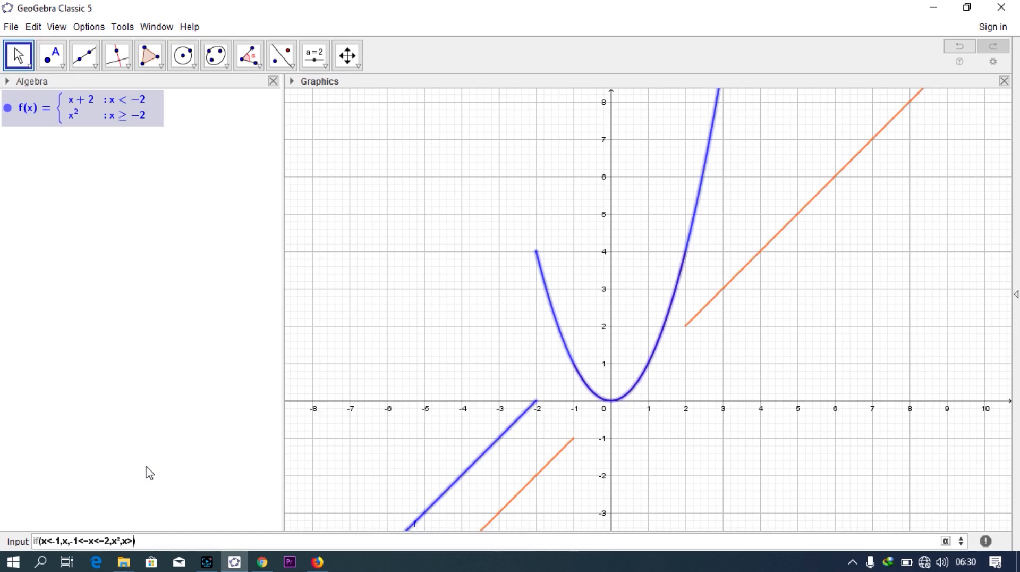
pyautogui.write('>2,')
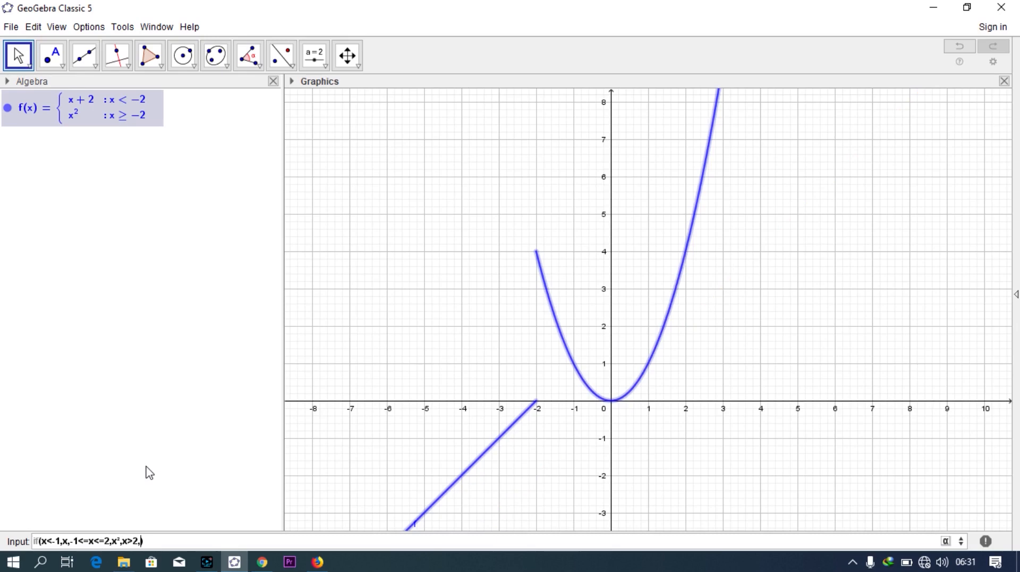
pyautogui.write('6x')
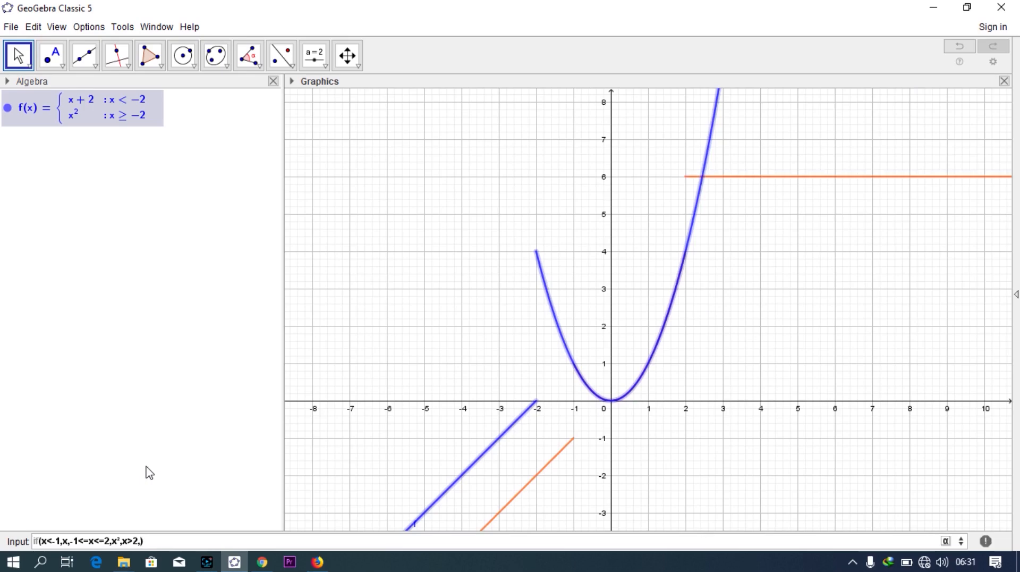
pyautogui.write('6')
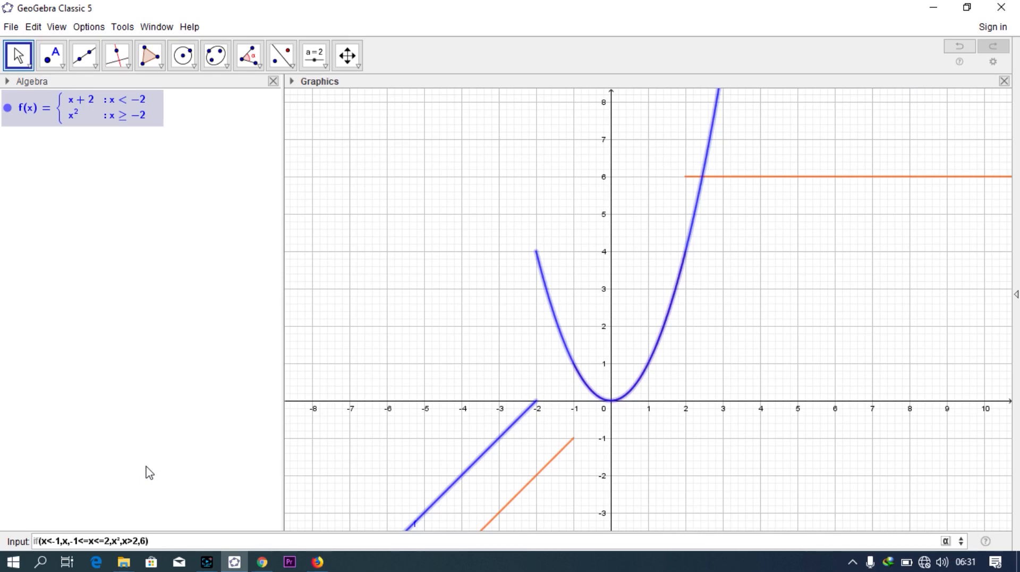
pyautogui.press('Return')
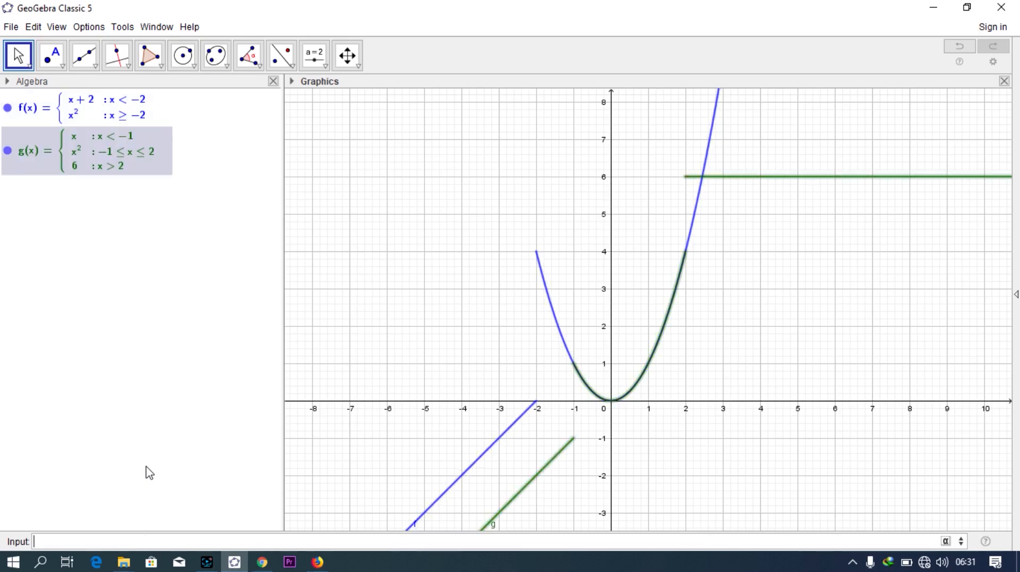
pyautogui.moveTo(647, 259)
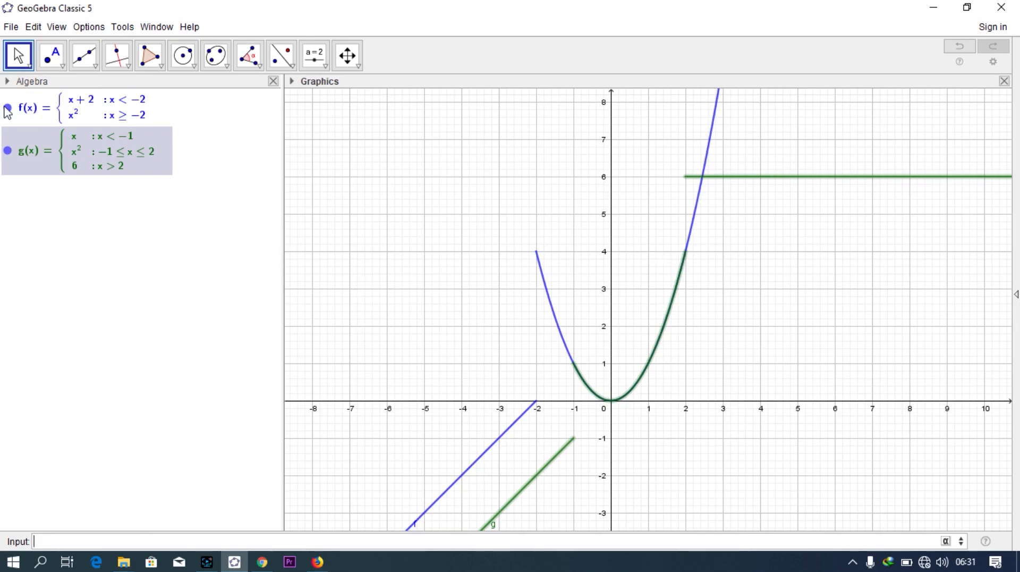
# Hide the graph of f so only g is drawn.
pyautogui.click(8, 107)
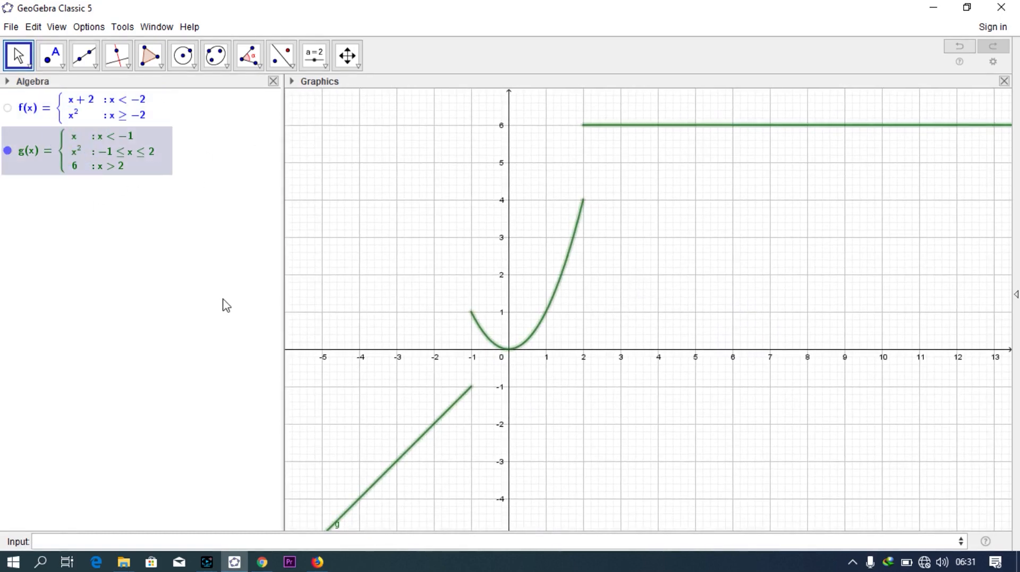
pyautogui.moveTo(239, 315)
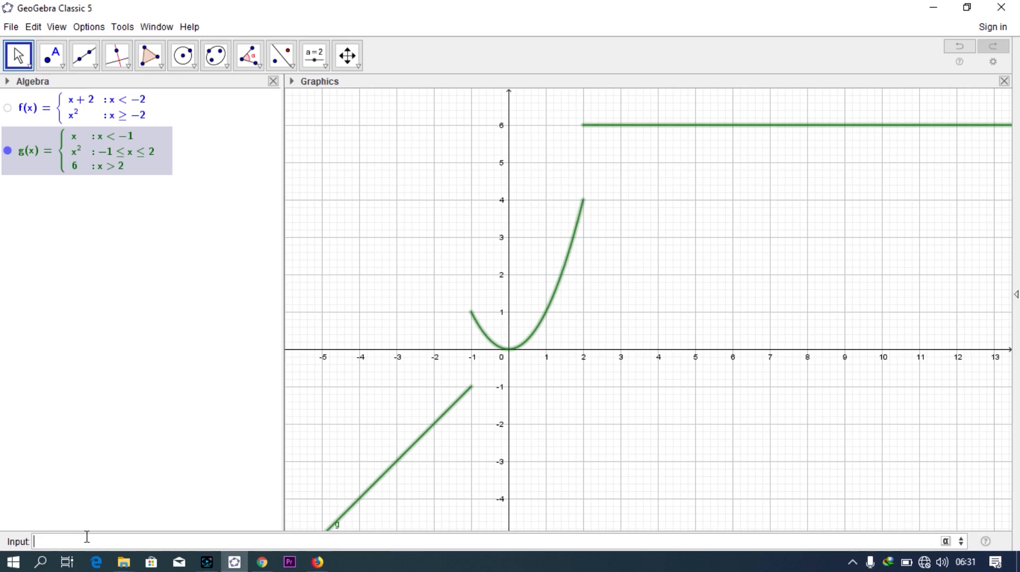
# Create h(x) = If(x<0, -x, x>=0, x), the absolute-value V.
pyautogui.write('if')
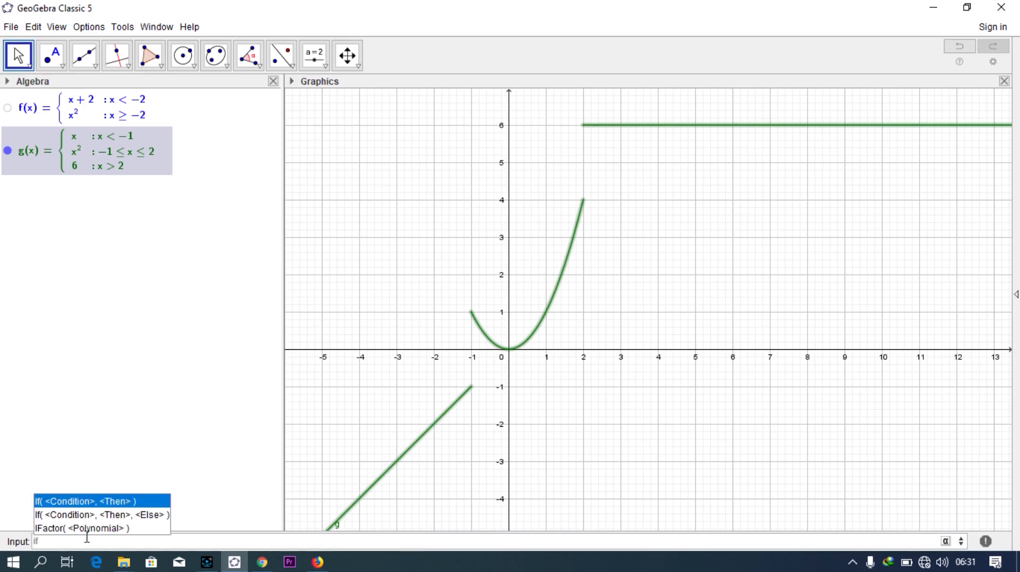
pyautogui.click(85, 500)
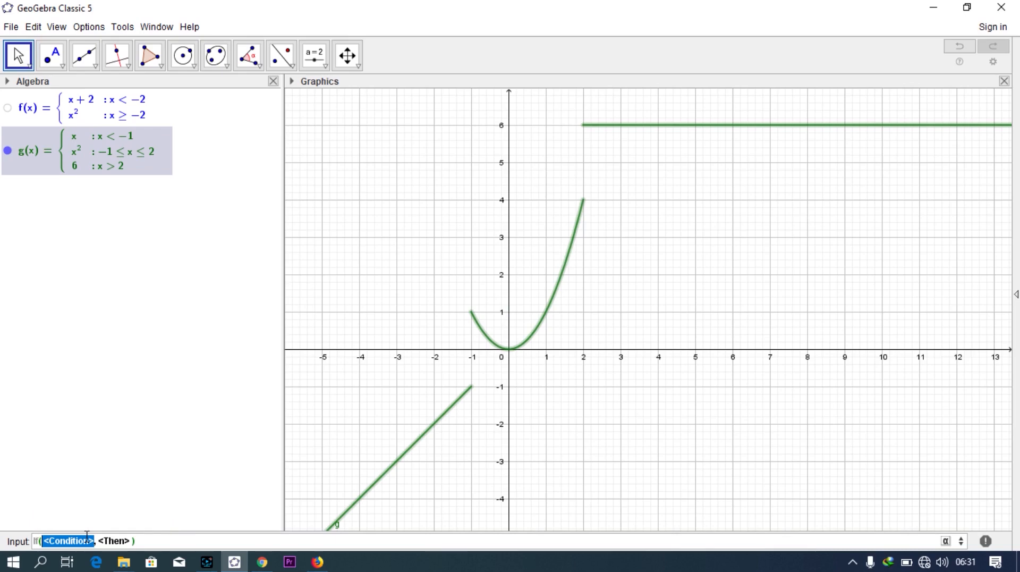
pyautogui.write('x<0, -)')
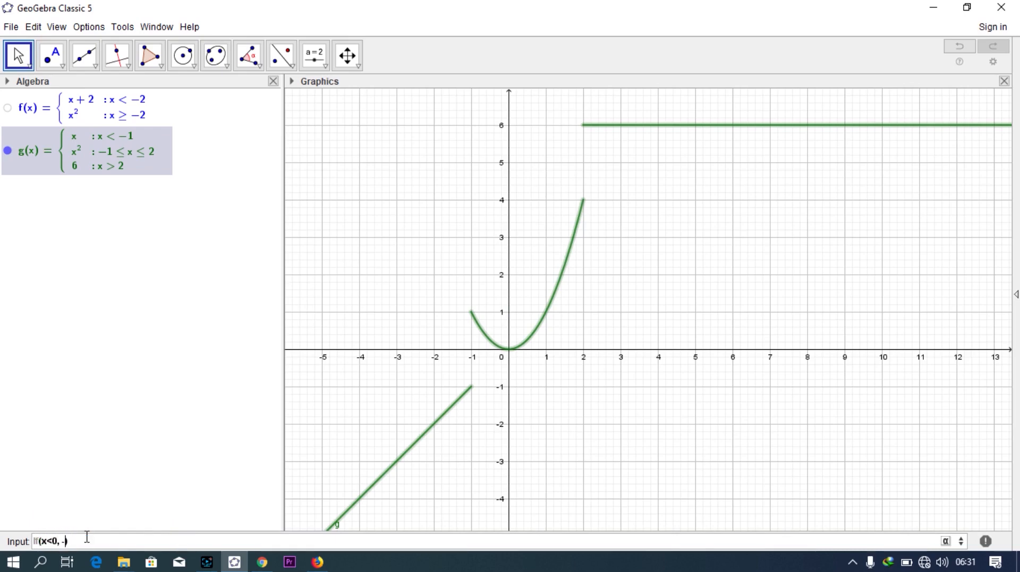
pyautogui.write('-x')
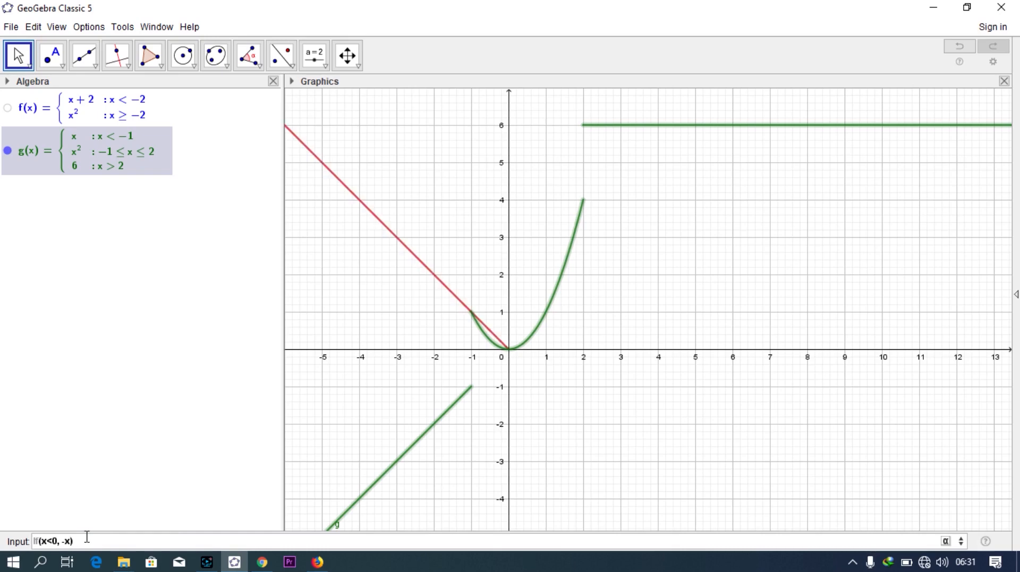
pyautogui.write(',x')
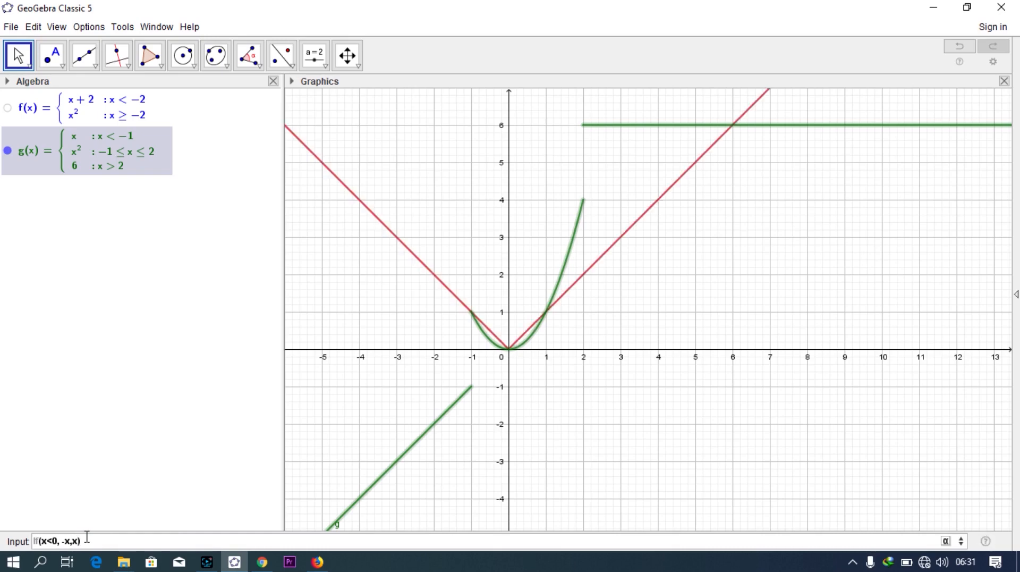
pyautogui.write('=')
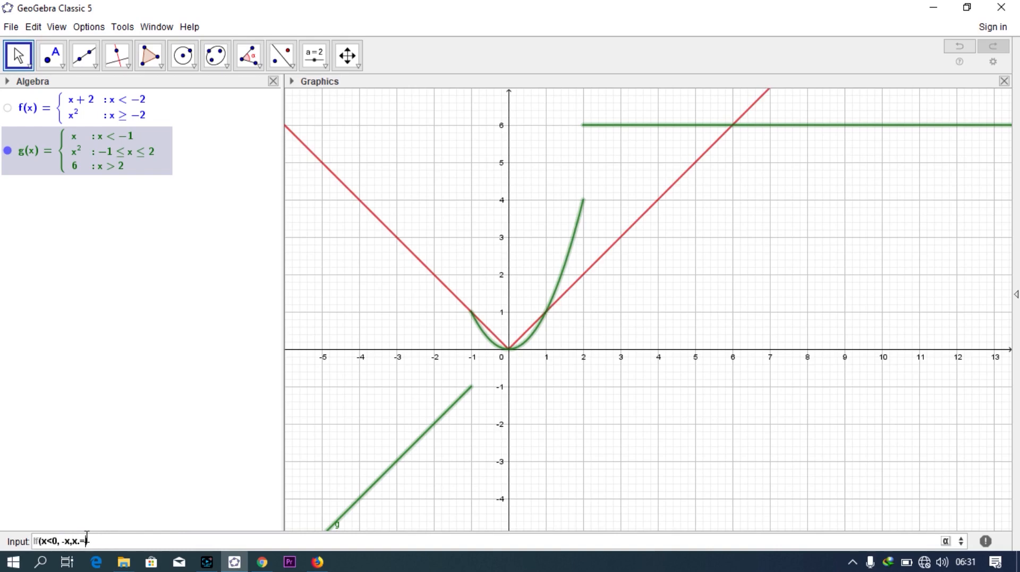
pyautogui.write(')')
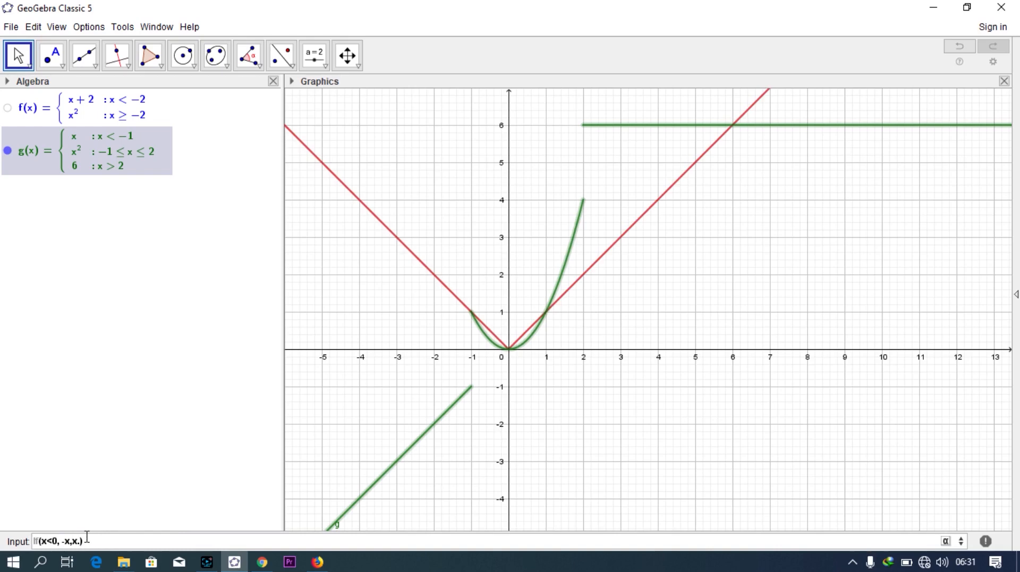
pyautogui.write('>=0')
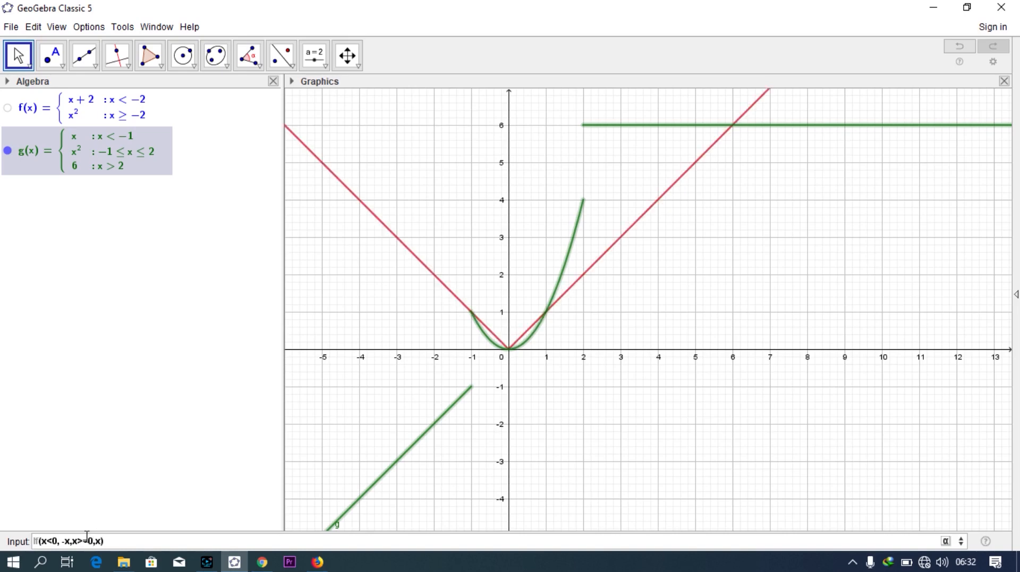
pyautogui.press('Return')
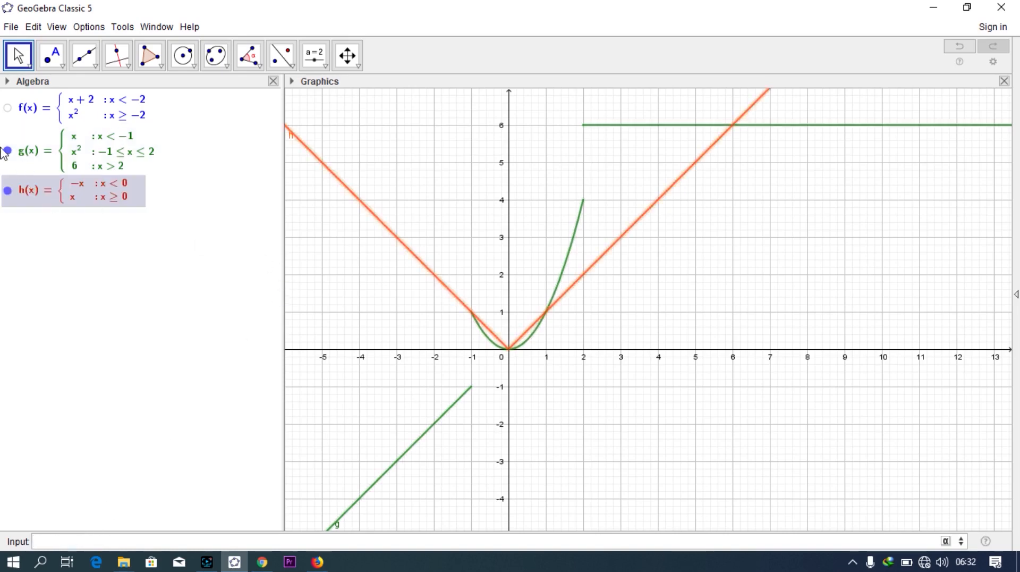
# Hide the graph of g so only h remains visible.
pyautogui.click(7, 150)
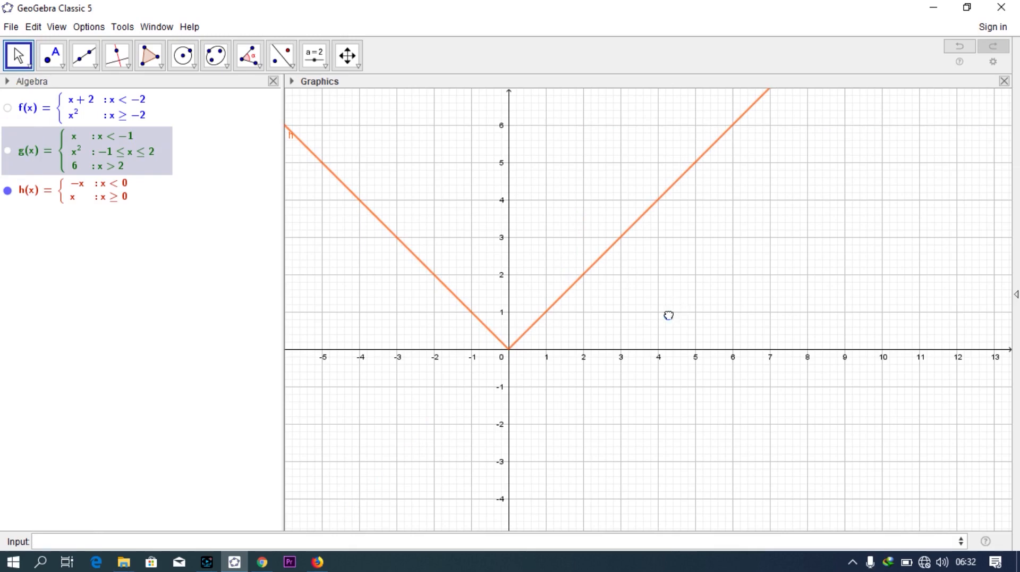